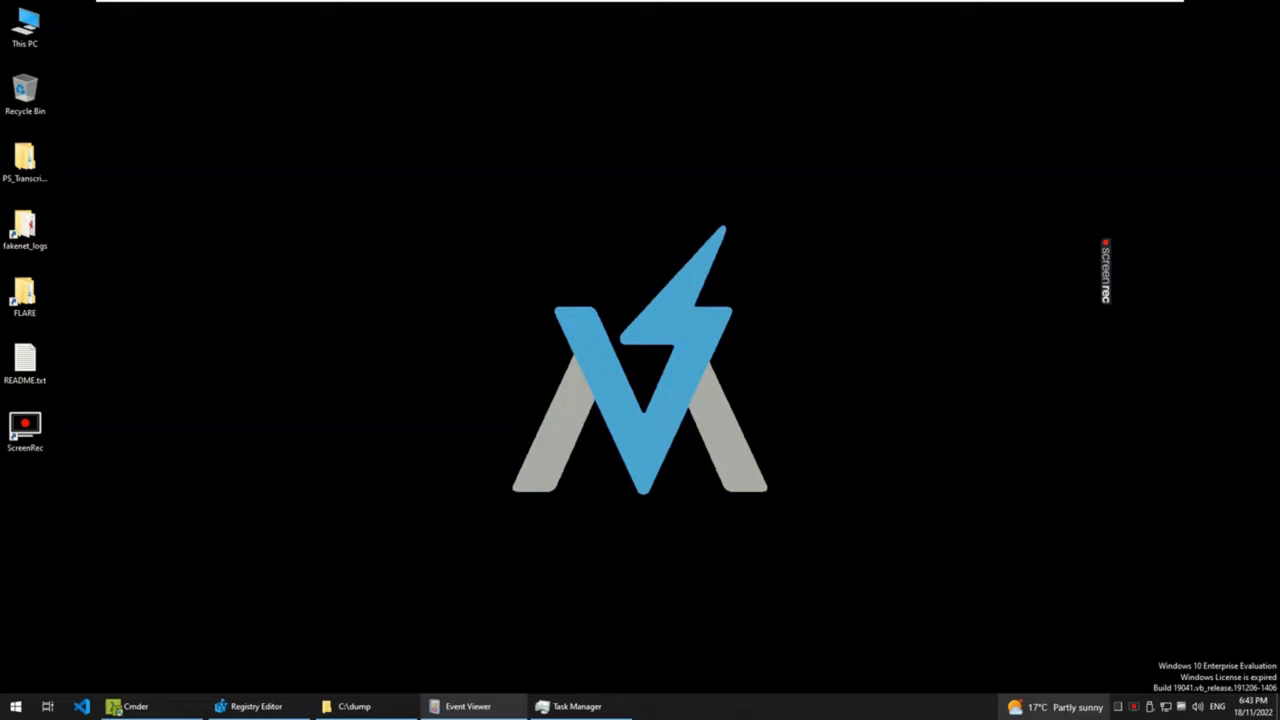
Browse File Explorer to C:\dump showing PowerUpSQL_stealth.ps1
{"action": "right_click", "coordinate": [420, 220]}
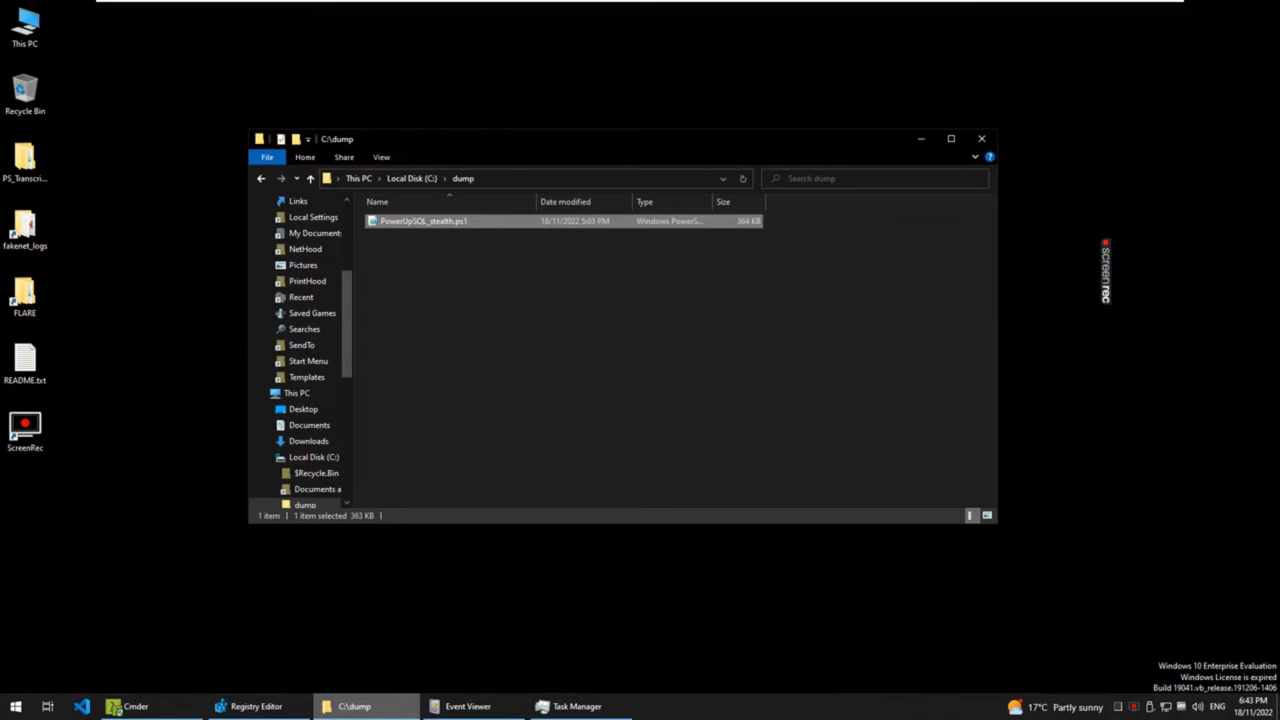
Switch to Event Viewer with the Microsoft > Windows > PowerShell branch expanded
{"action": "left_click", "coordinate": [256, 706]}
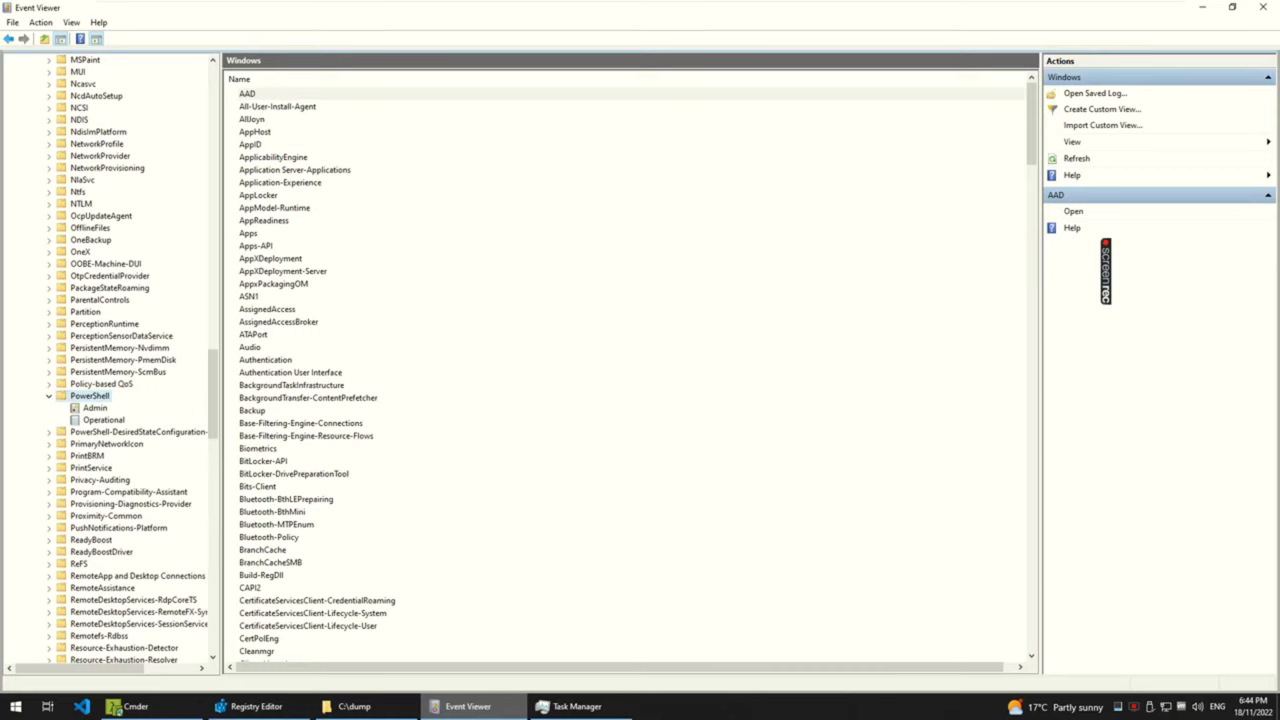
Check the PowerShell Operational log's properties and clear it to 0 events
{"action": "left_click", "coordinate": [1082, 142]}
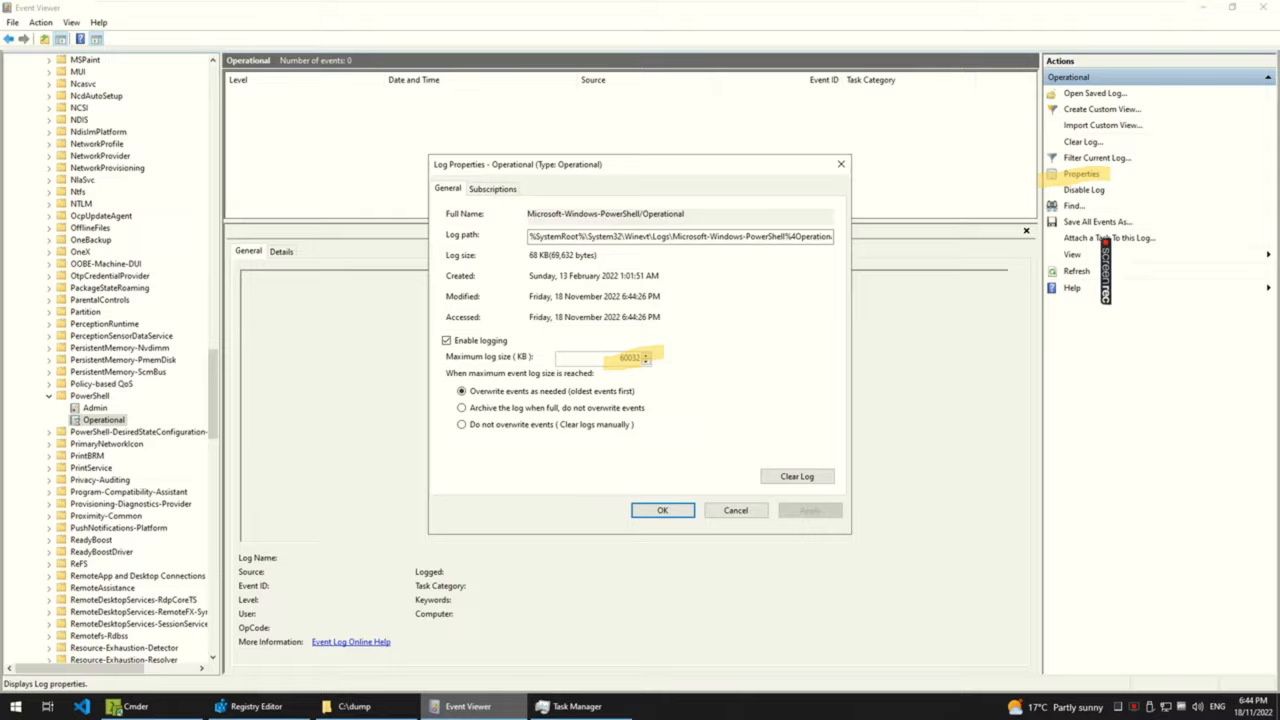
{"action": "left_click", "coordinate": [576, 706]}
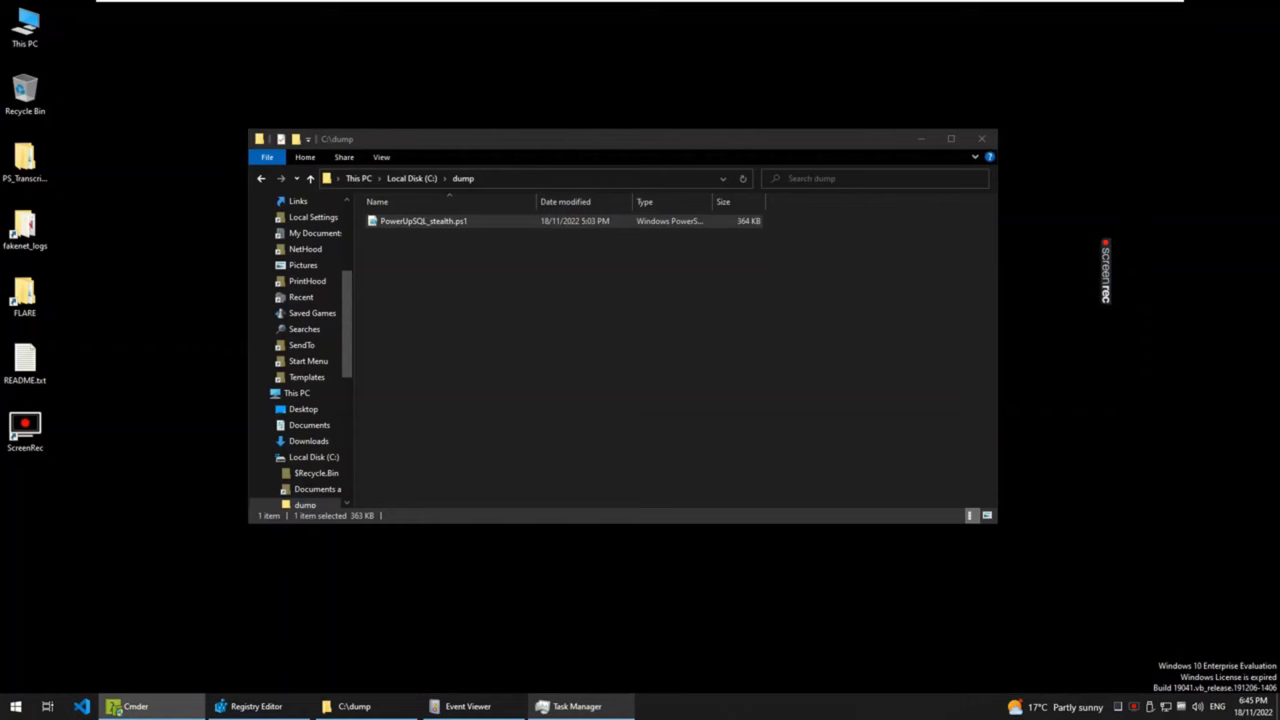
{"action": "left_click", "coordinate": [468, 706]}
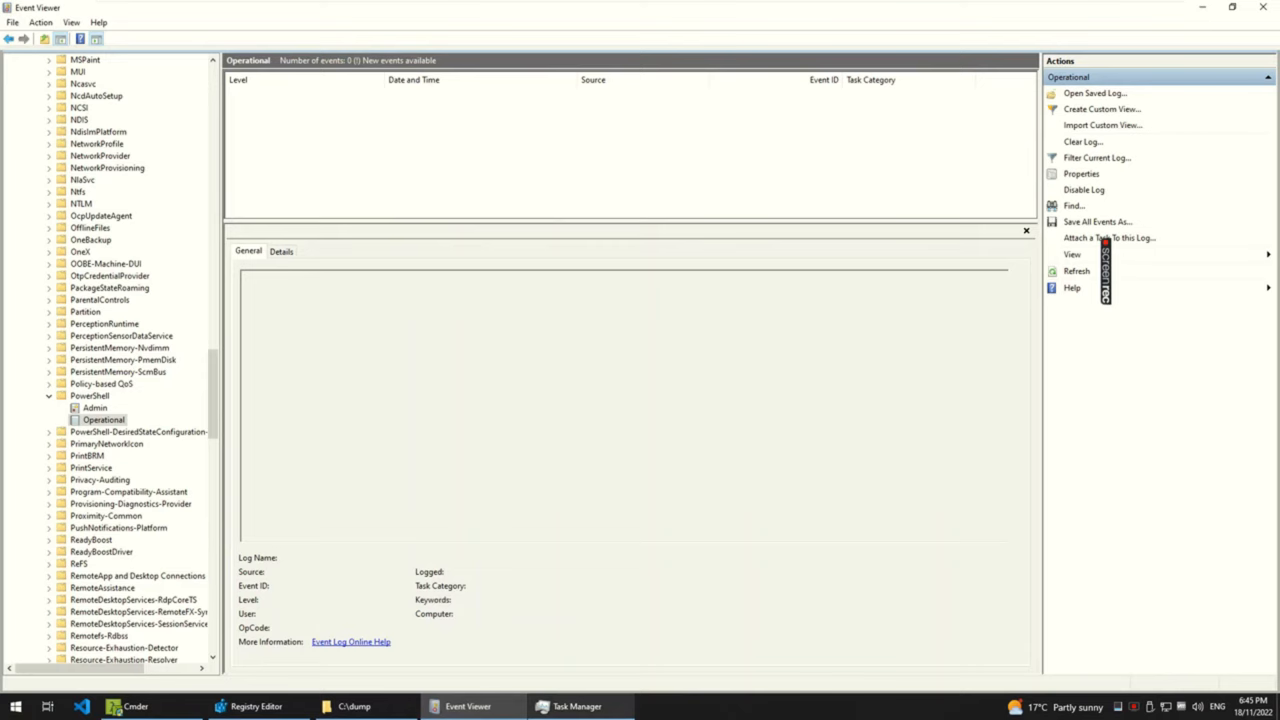
Refresh the Operational log and start Save All Events As targeting C:\dump
{"action": "left_click", "coordinate": [1076, 272]}
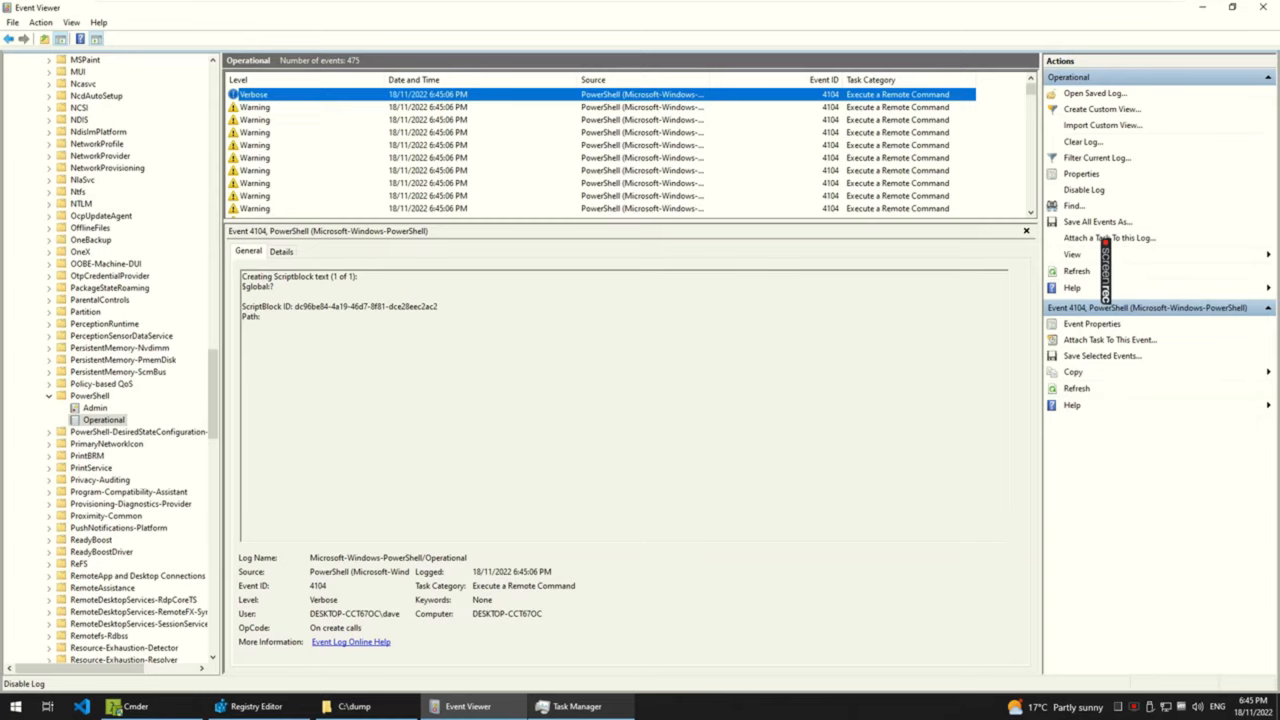
{"action": "left_click", "coordinate": [1096, 220]}
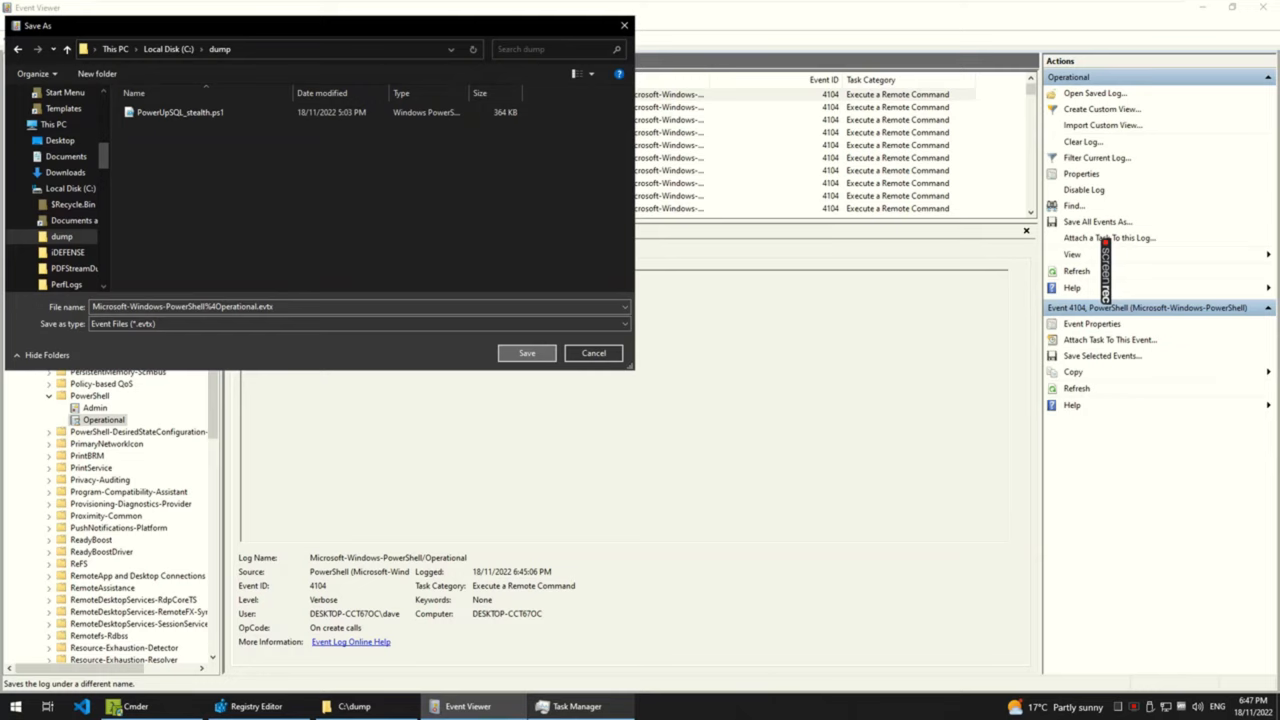
Confirm the .evtx save and switch to the ExtractAllScripts.ps1 gist in Edge
{"action": "left_click", "coordinate": [136, 706]}
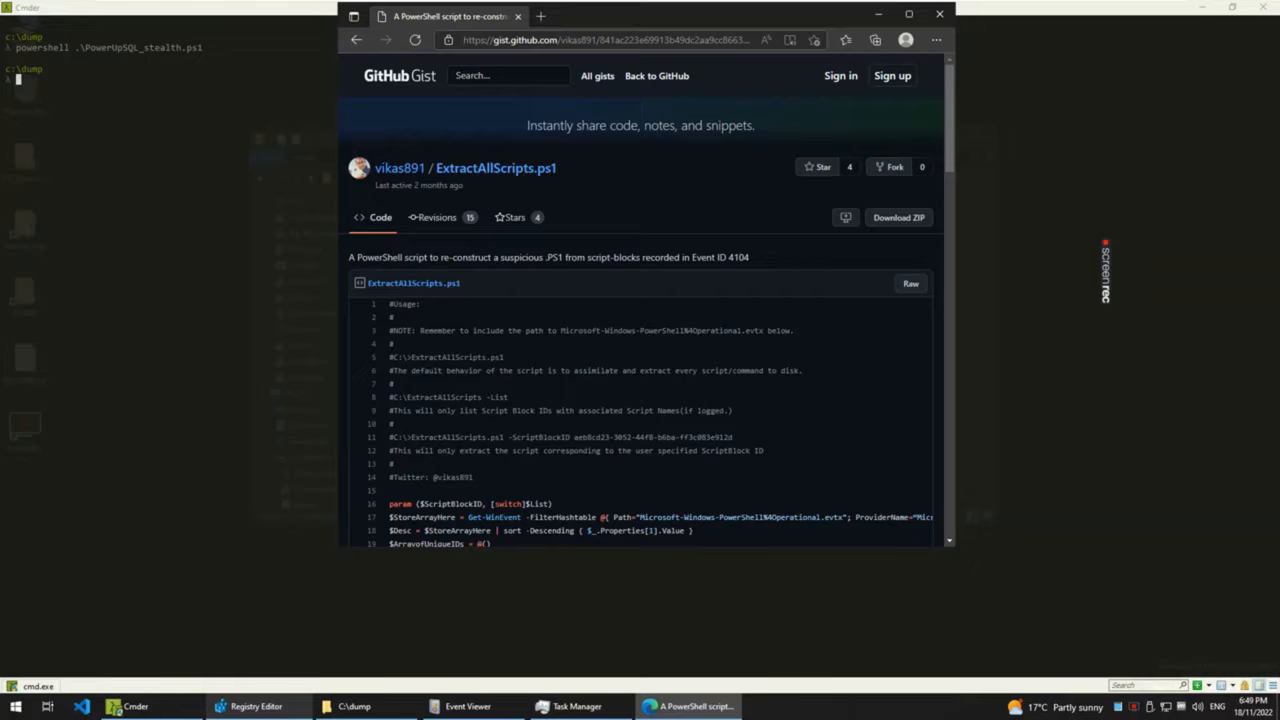
Run ExtractAllScripts.ps1 against the saved evtx so reconstructed .ps1 files land in C:\dump
{"action": "left_click", "coordinate": [112, 706]}
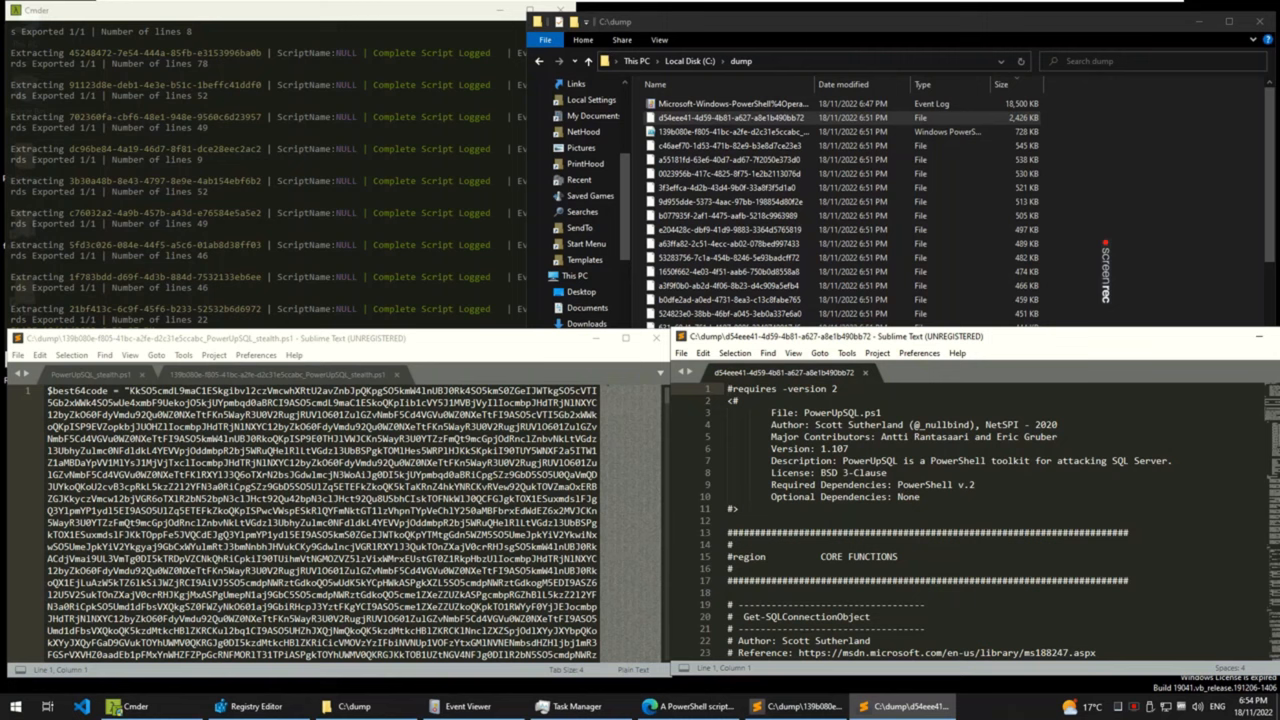
Scroll the PowerUpSQL source to its SQL connection parameter documentation beside the obfuscated version
{"action": "scroll", "scroll_direction": "down", "scroll_amount": 3}
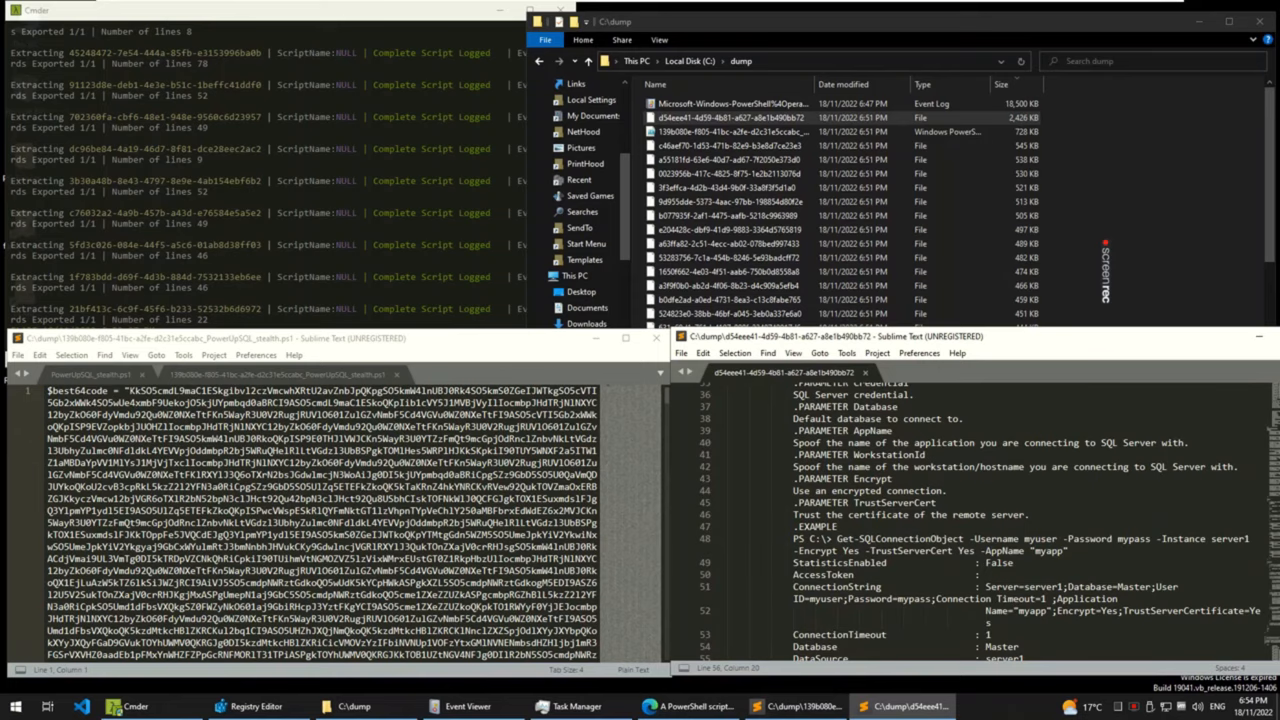